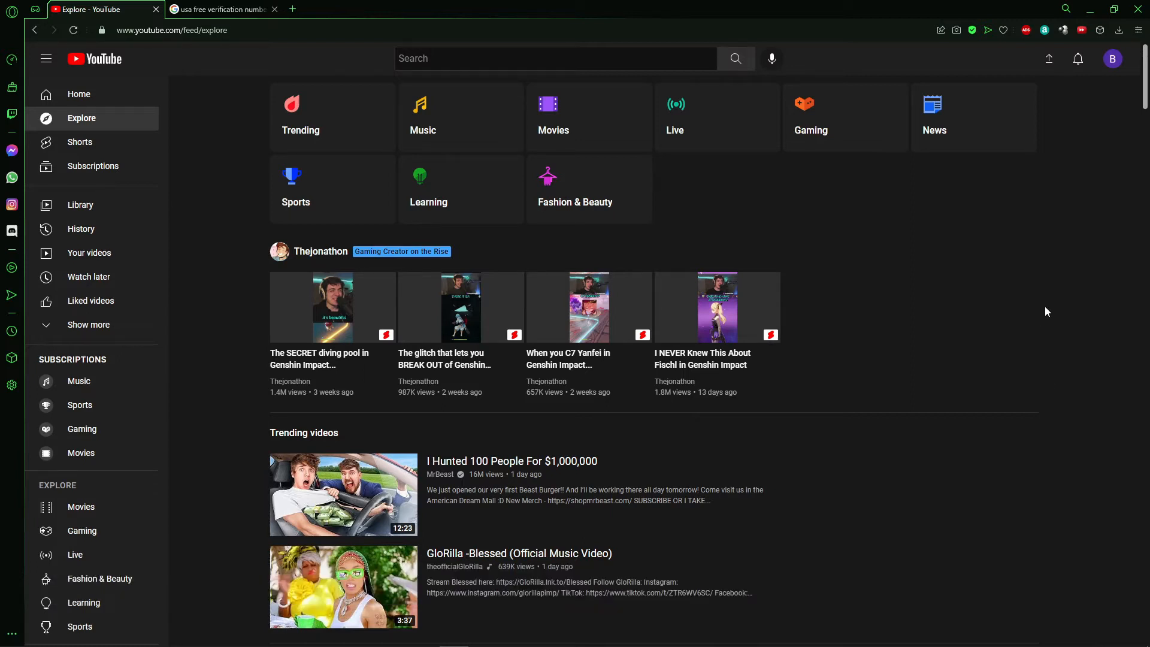
Open YouTube Studio from the profile avatar's account menu.
click(1113, 59)
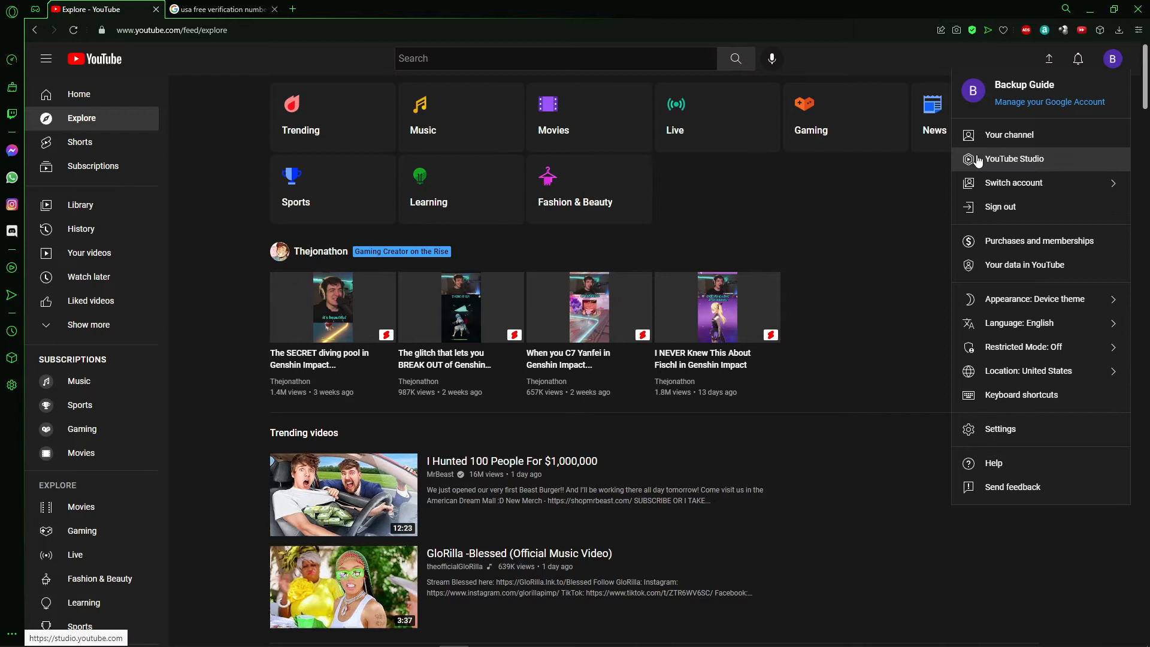
click(1014, 158)
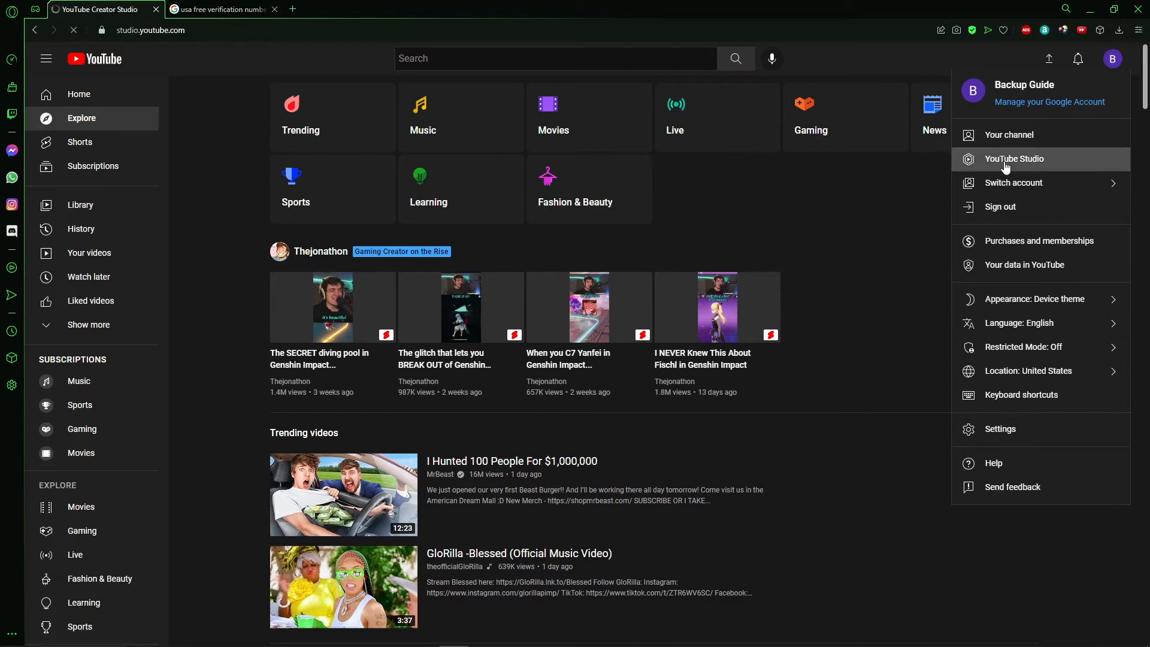
click(1014, 158)
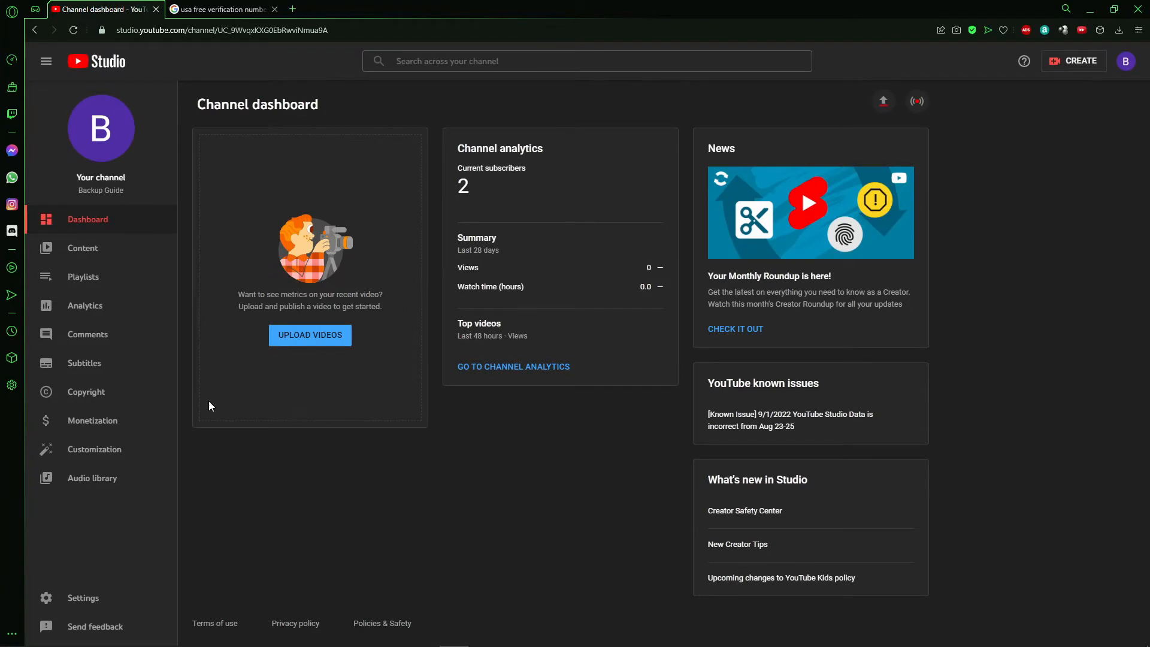
mouse_move(141, 610)
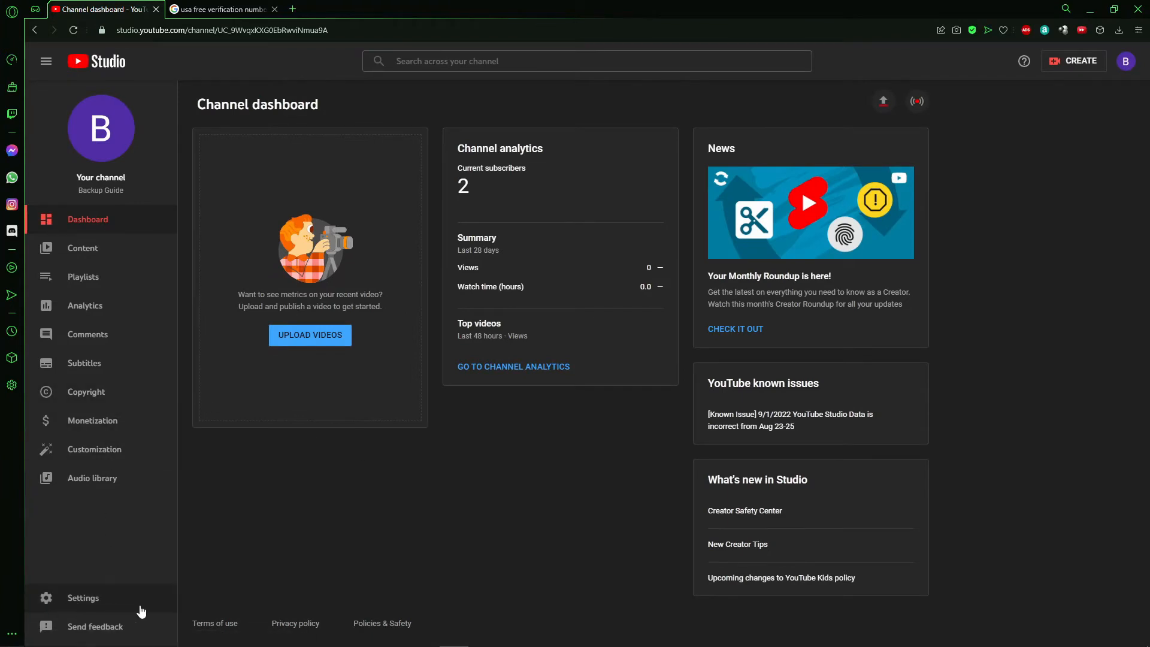
Open Settings from the YouTube Studio sidebar.
click(82, 598)
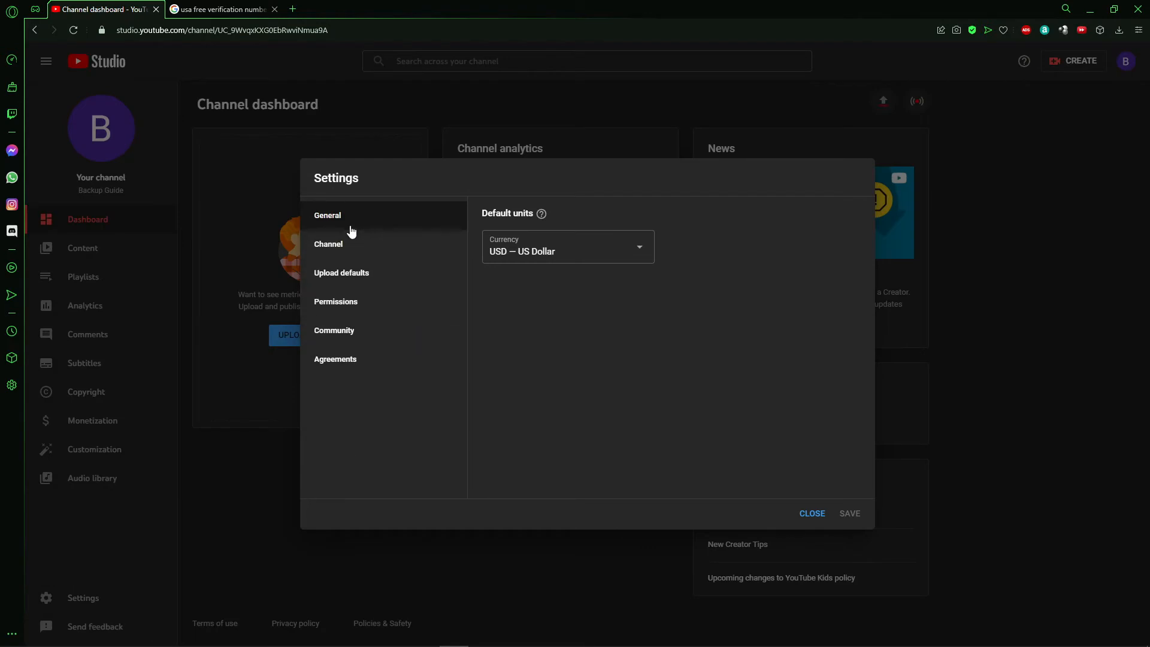
Expand Intermediate features under Channel > Feature eligibility, then go to the free US number Google results.
click(329, 244)
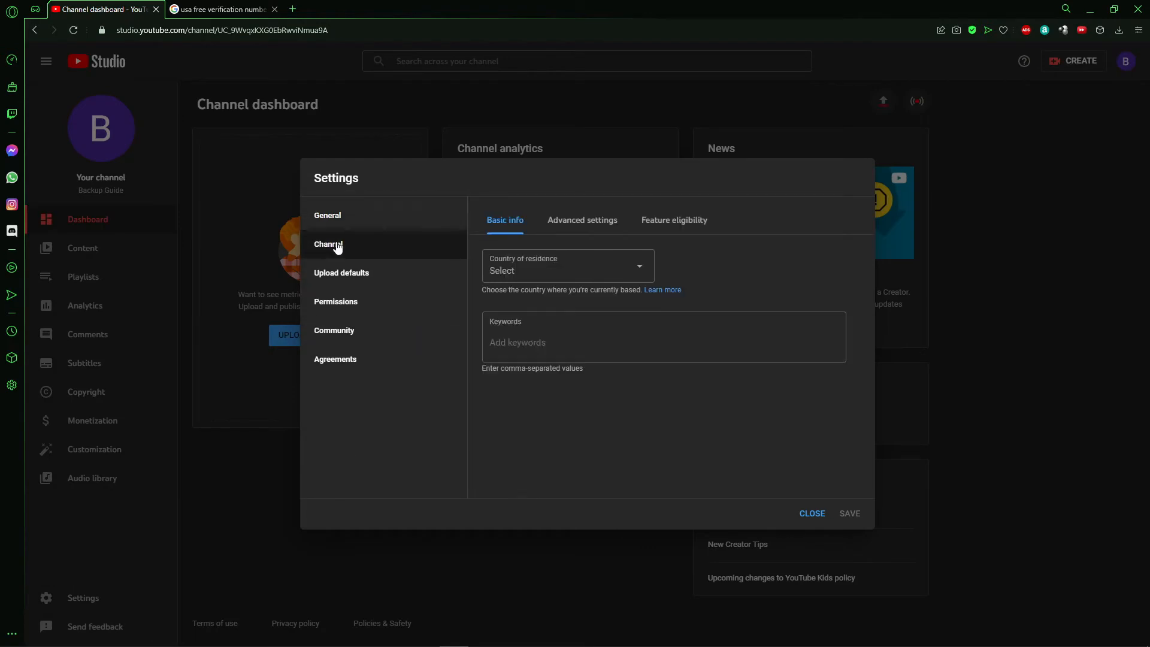
mouse_move(668, 223)
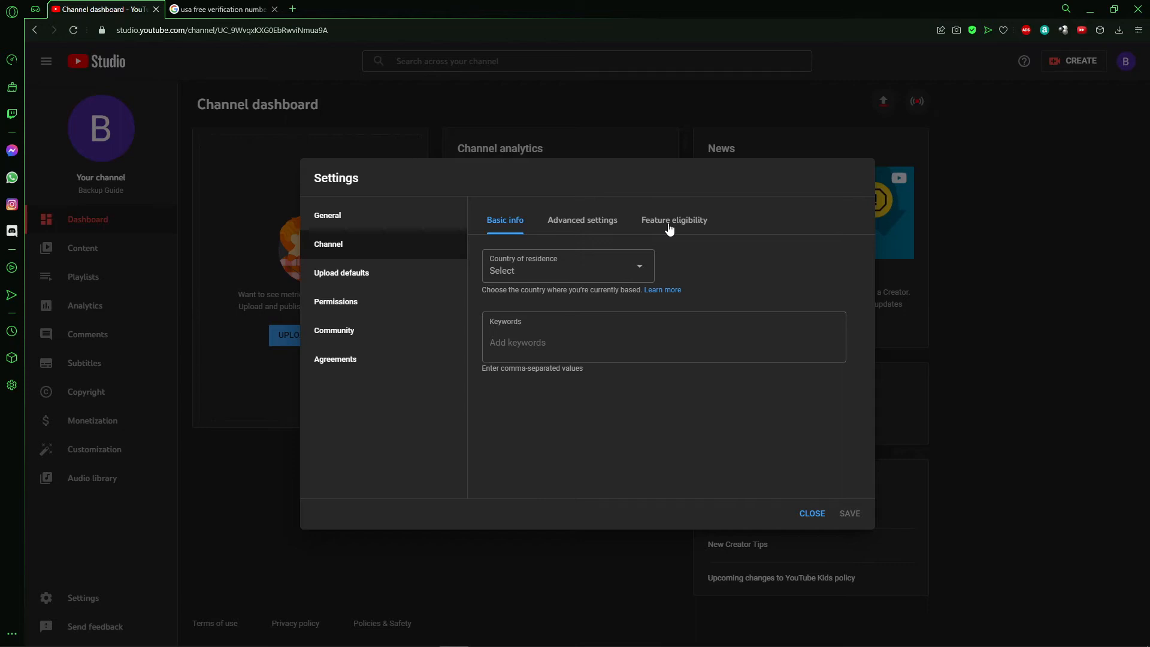
click(673, 220)
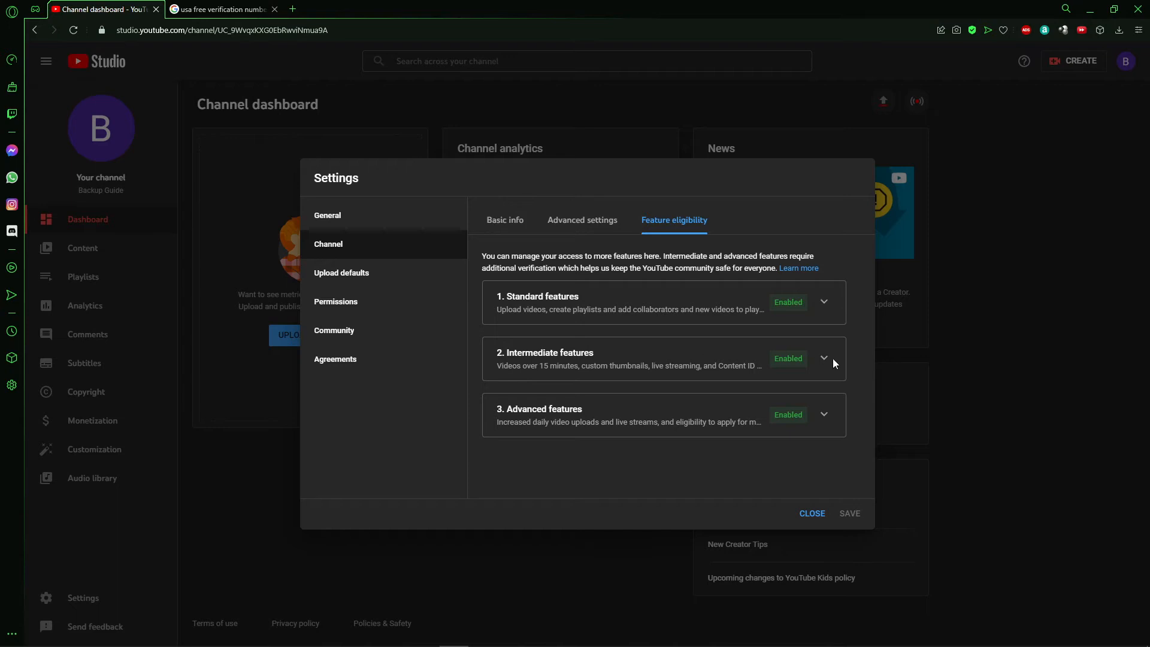
click(823, 358)
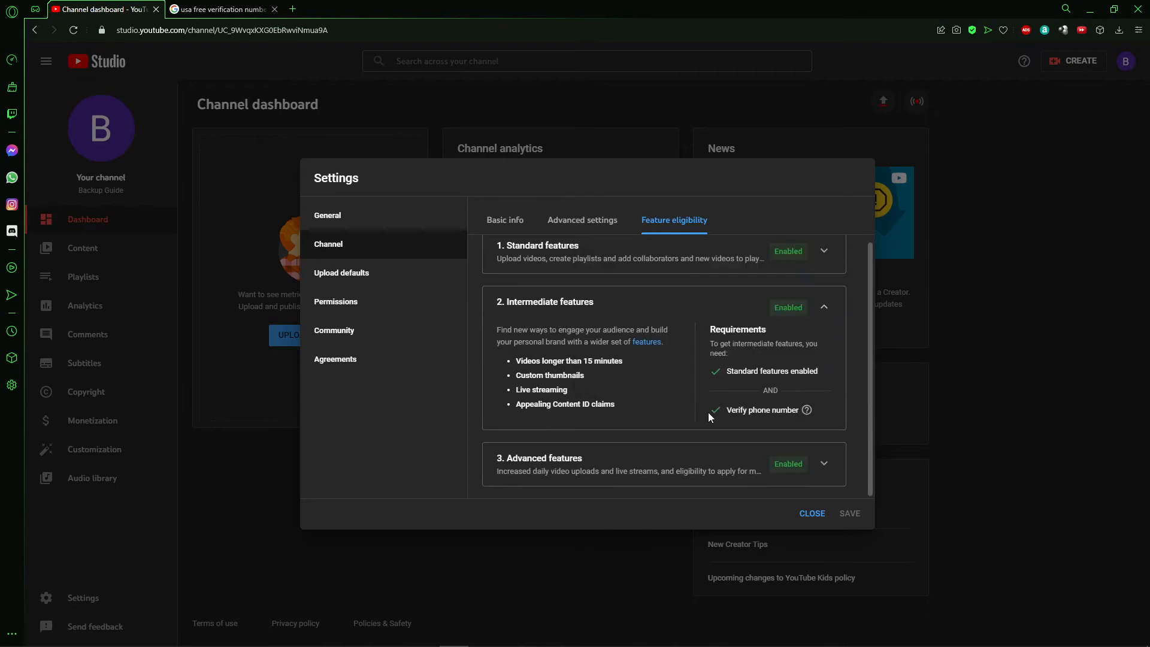
mouse_move(807, 410)
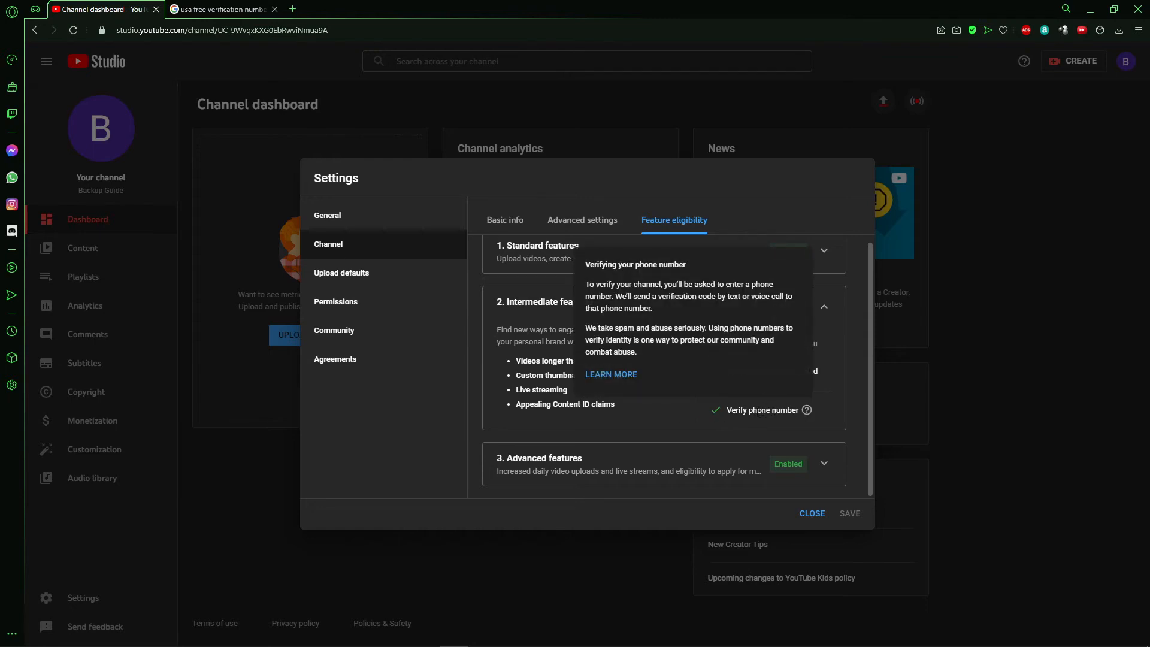
click(218, 9)
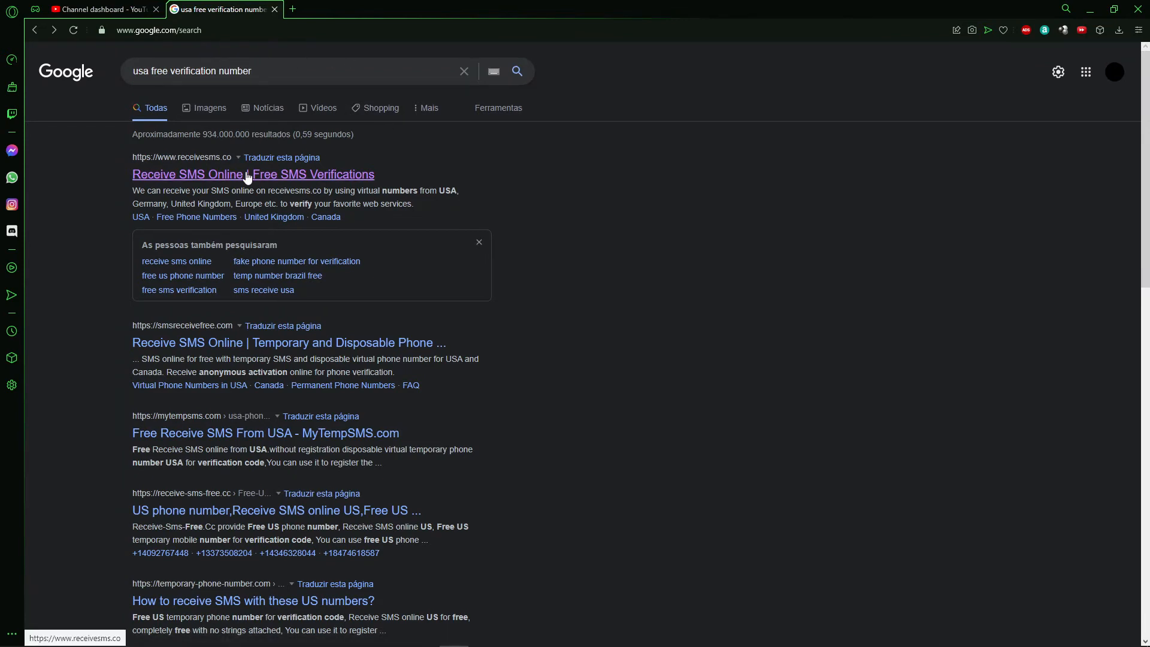
Open the 'Receive SMS Online | Free SMS Verifications' result from receivesms.co.
click(252, 175)
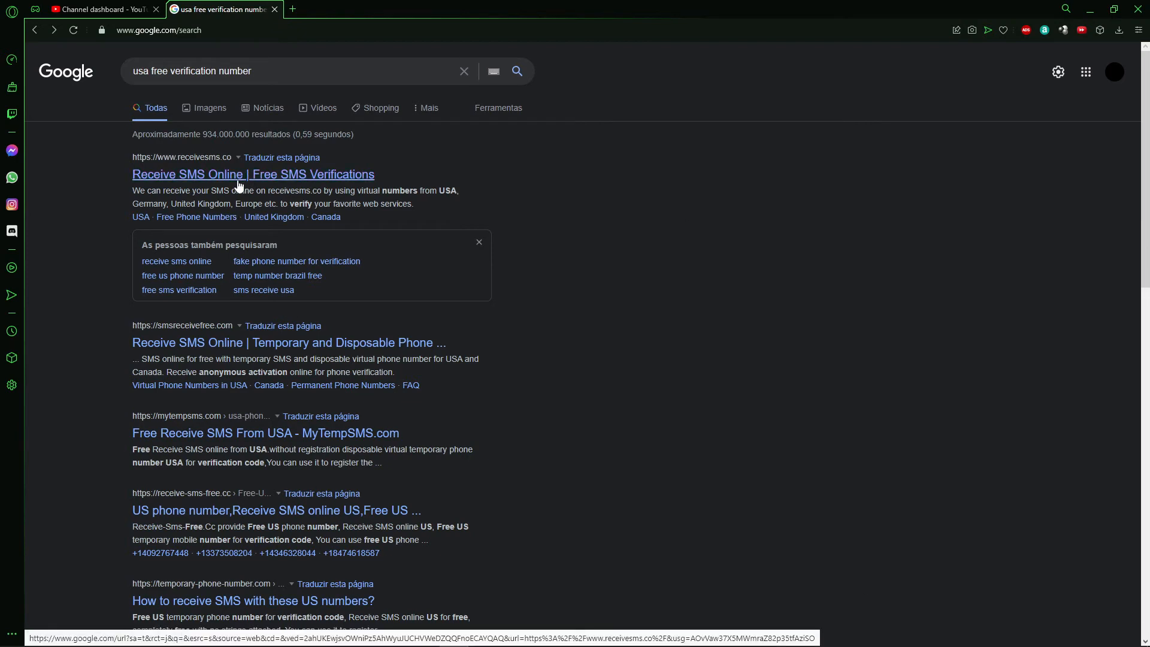
click(252, 173)
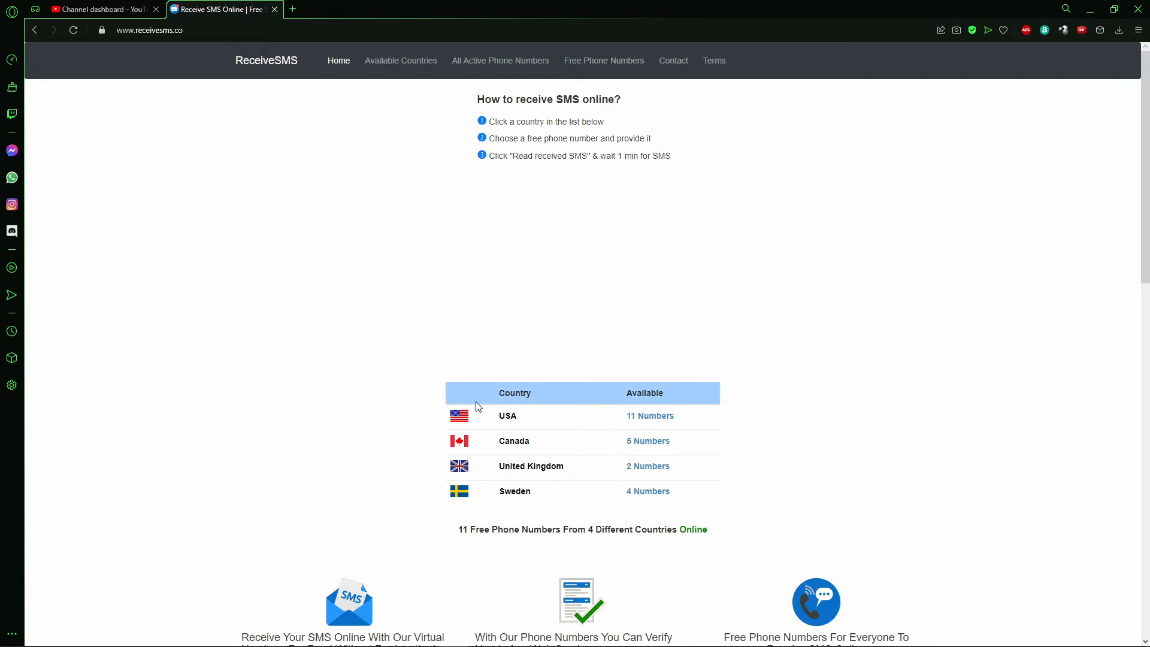
mouse_move(632, 427)
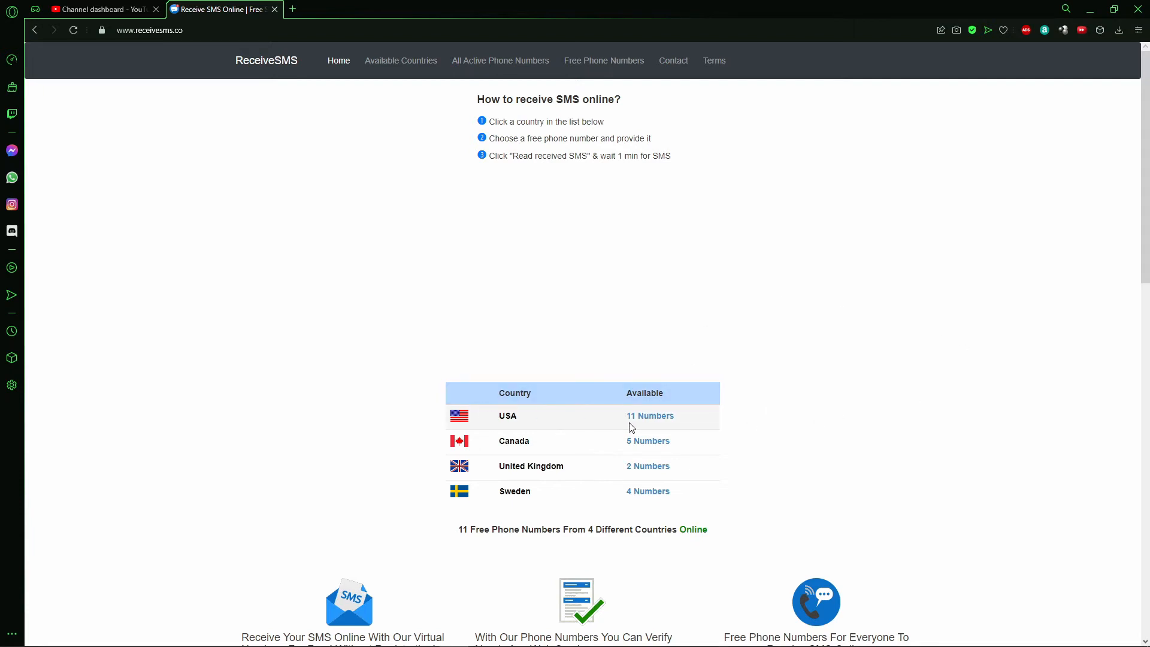
click(649, 416)
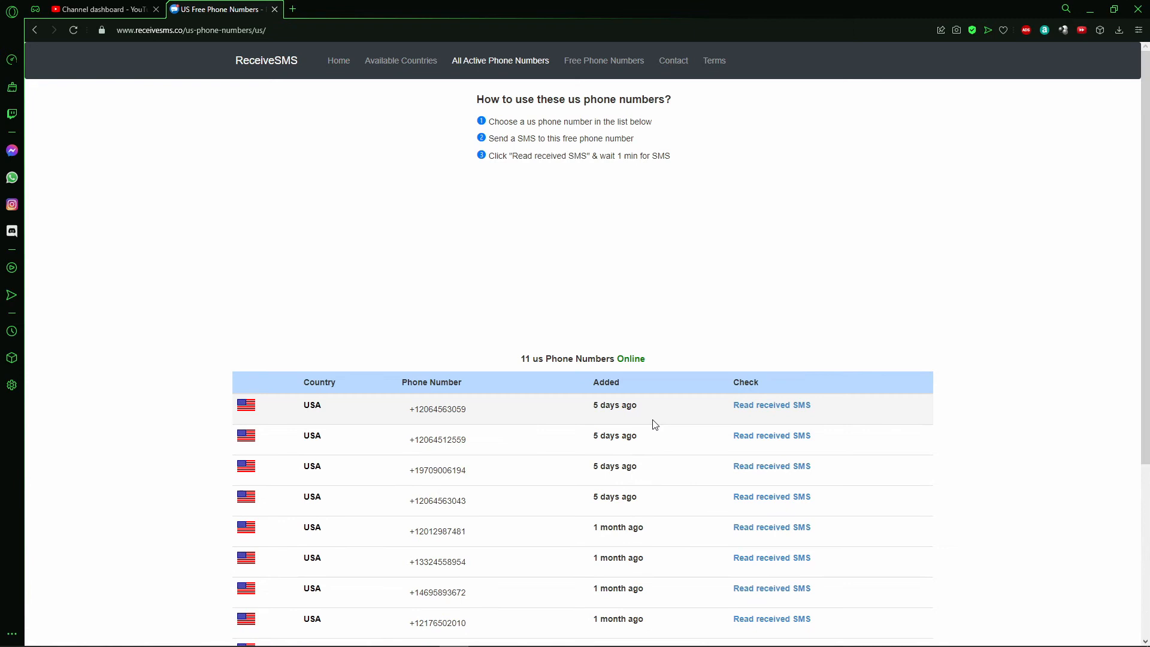
scroll(down, 3)
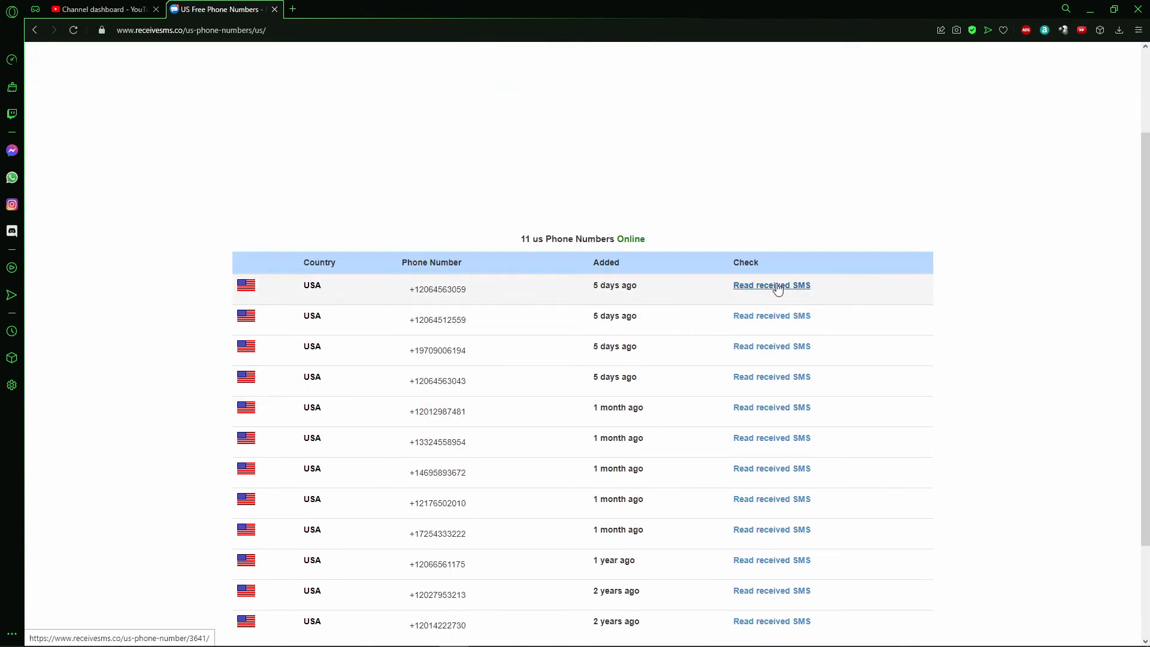
click(771, 285)
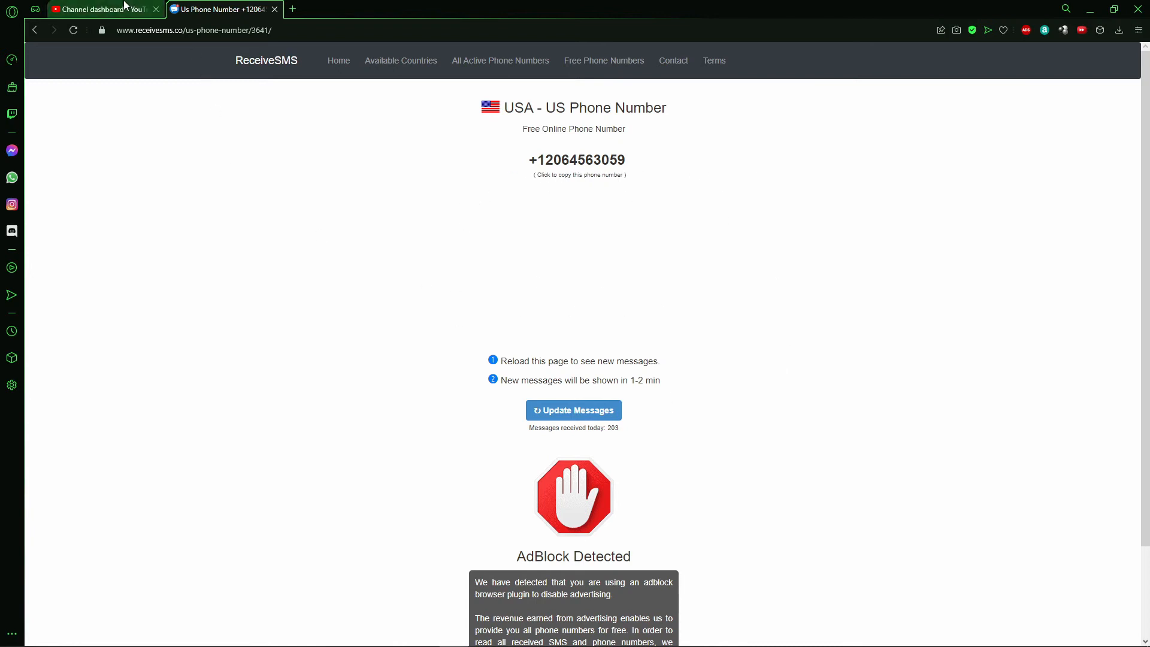
click(95, 9)
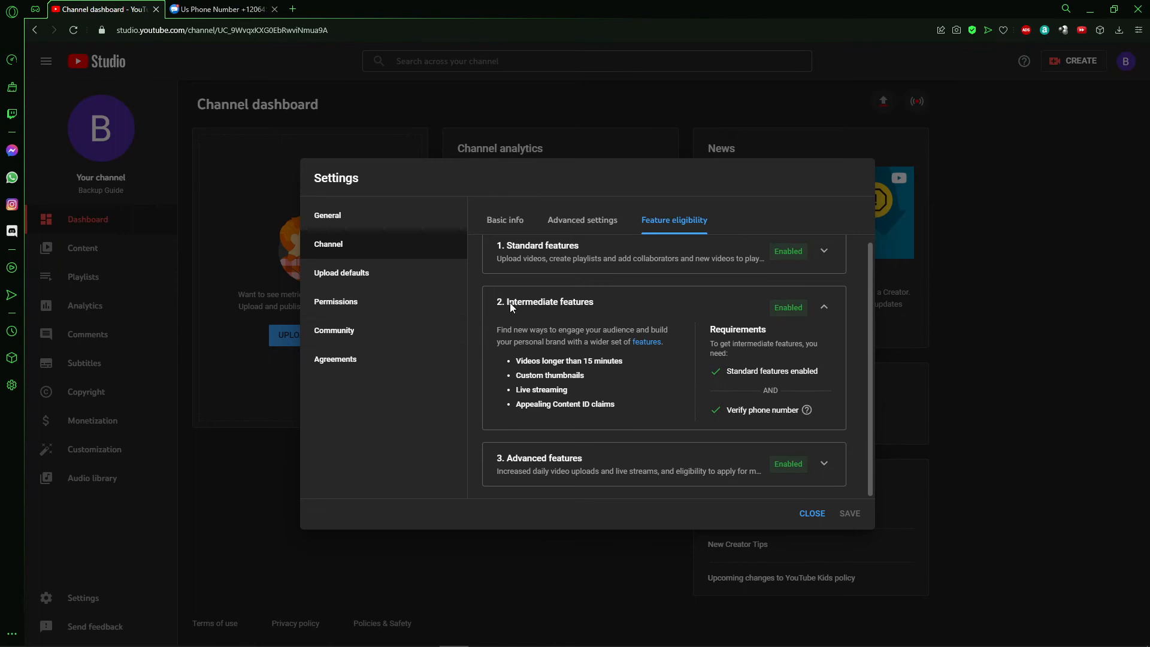
mouse_move(784, 408)
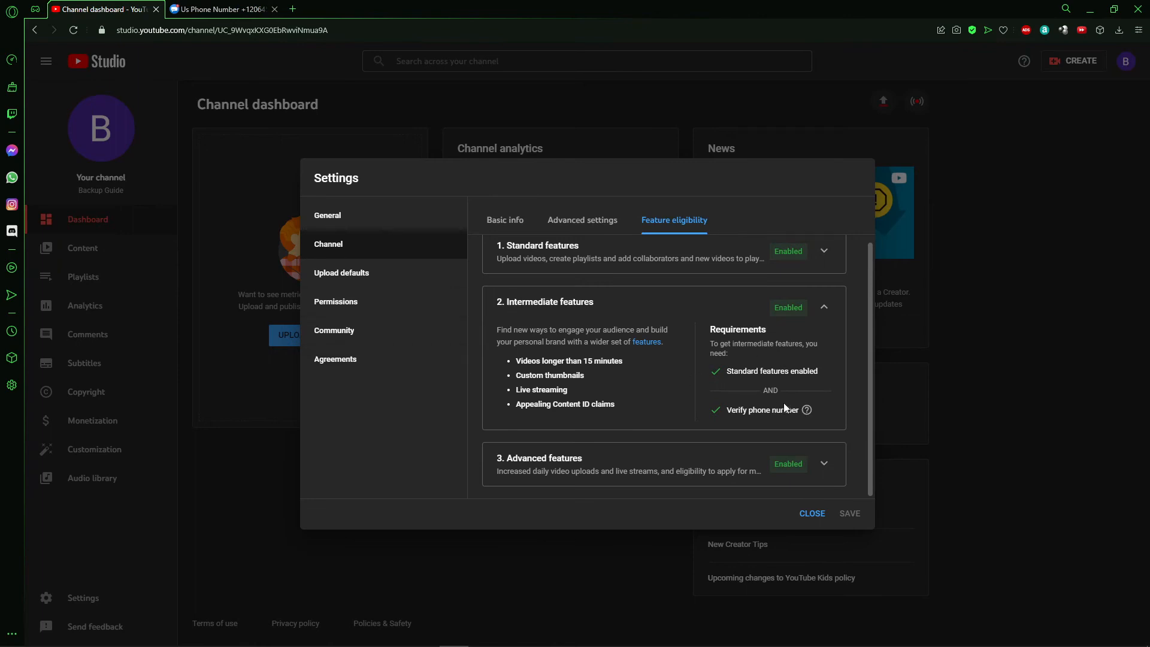
mouse_move(807, 410)
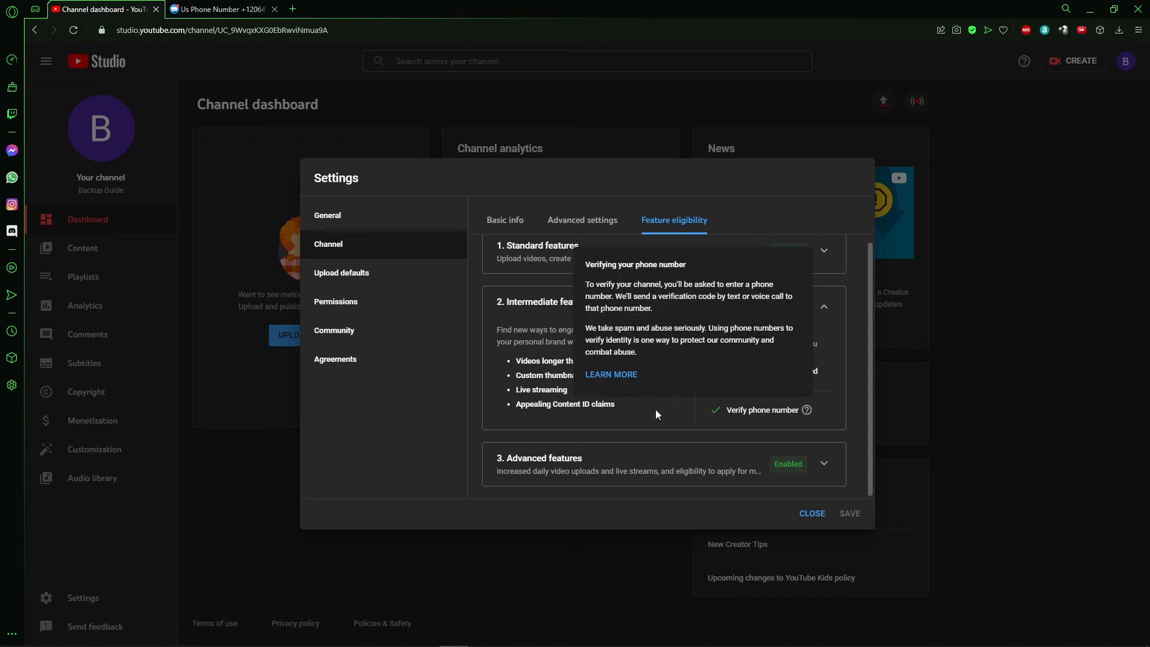
click(220, 9)
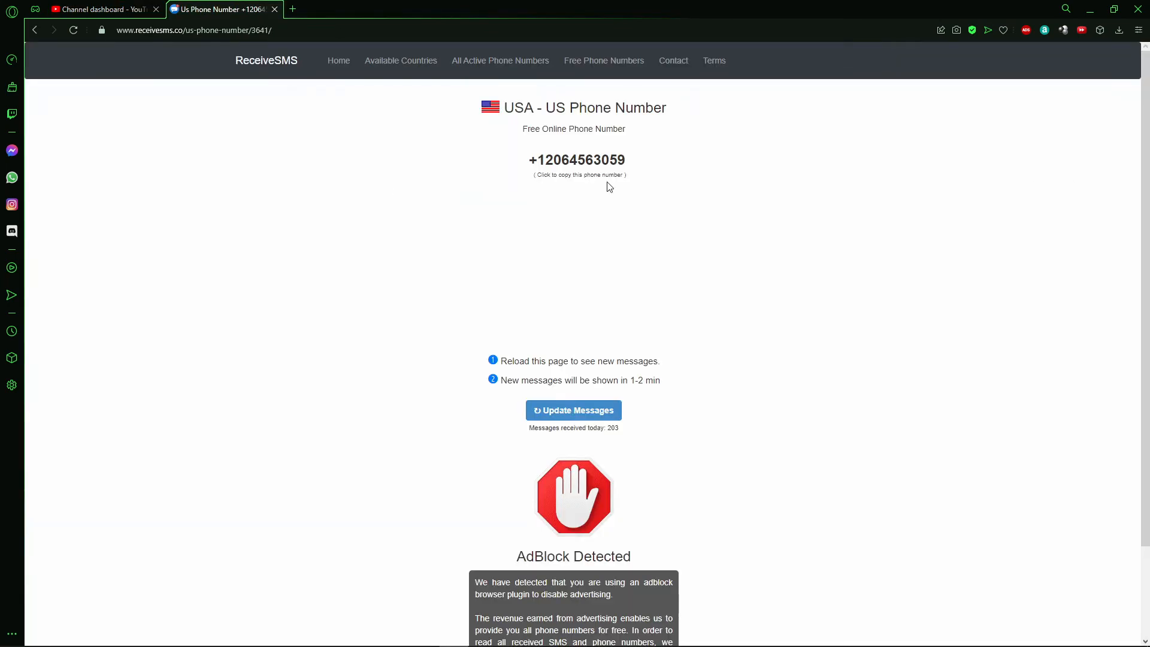
mouse_move(257, 219)
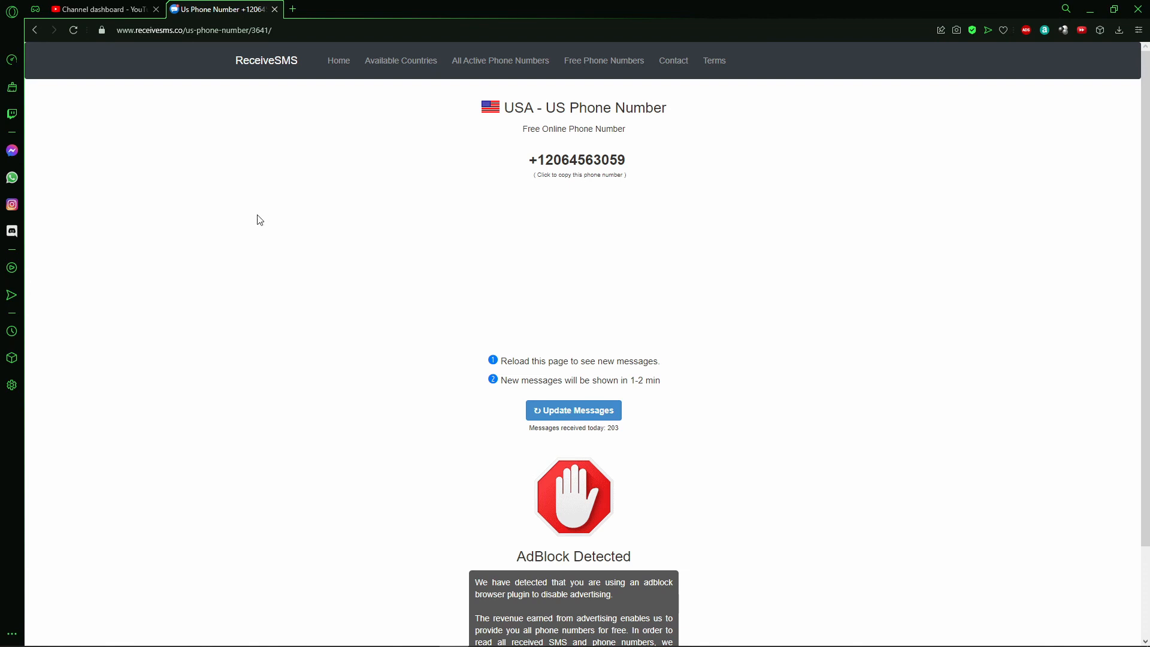
click(99, 9)
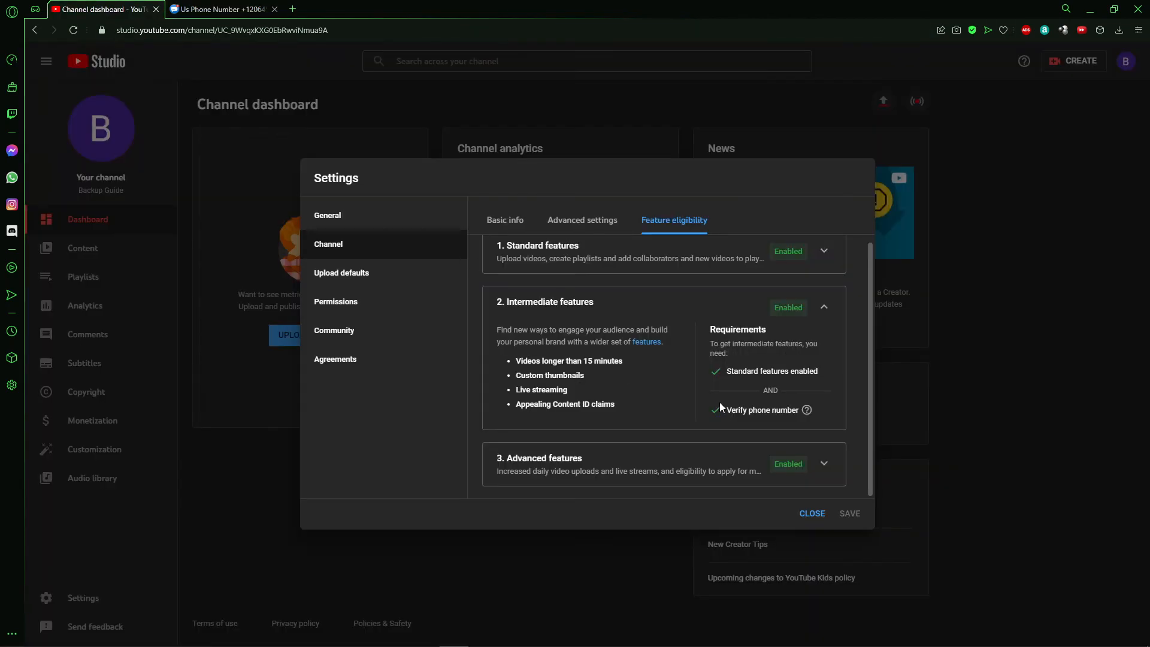
mouse_move(725, 392)
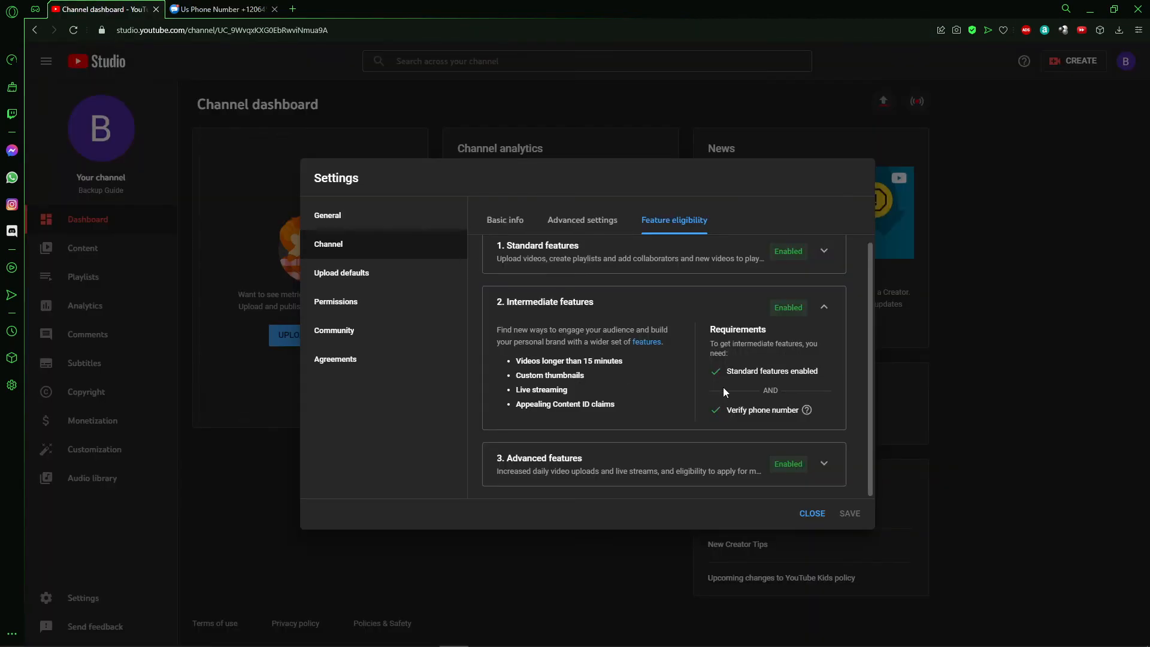